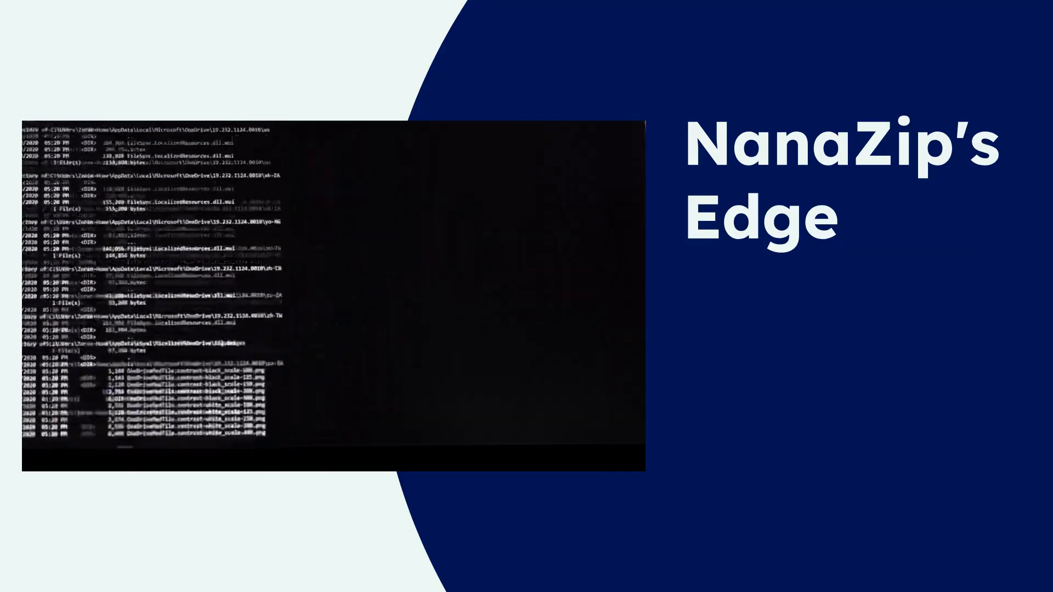
scroll(down, 3)
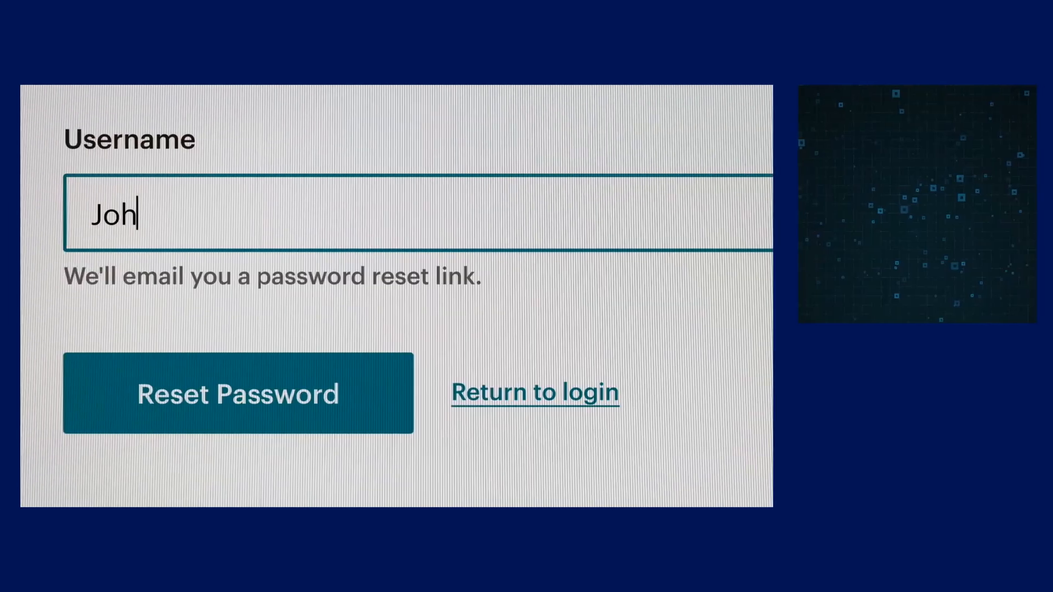
key(BackSpace)
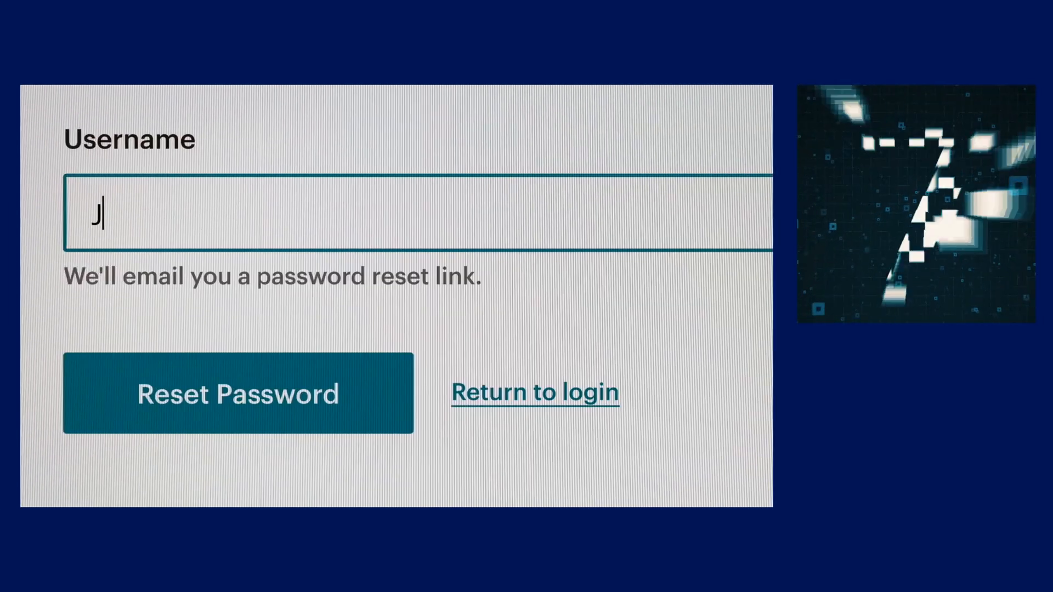
text(ohn)
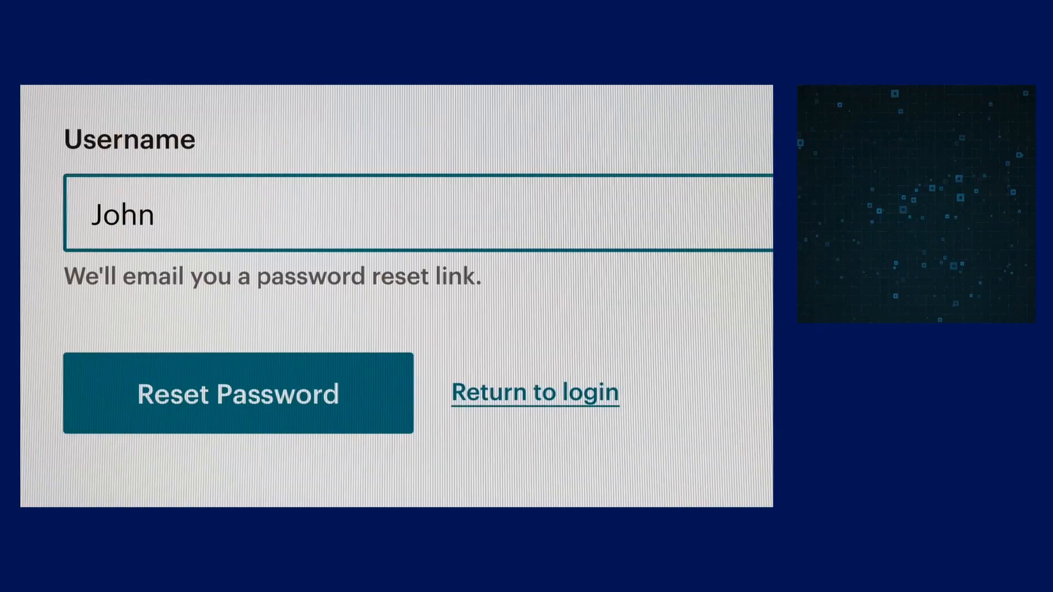
text(smith)
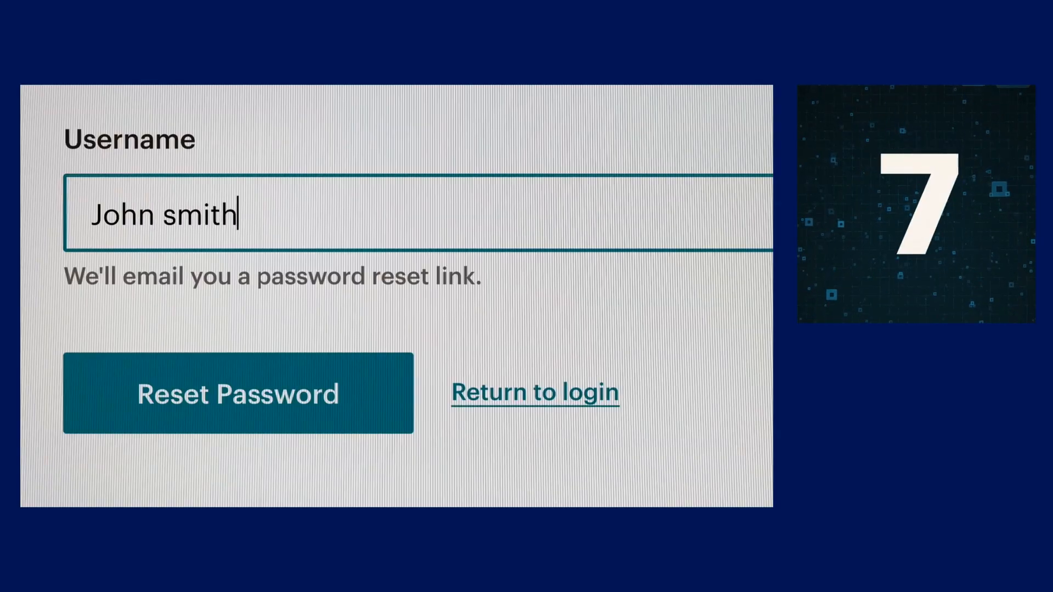